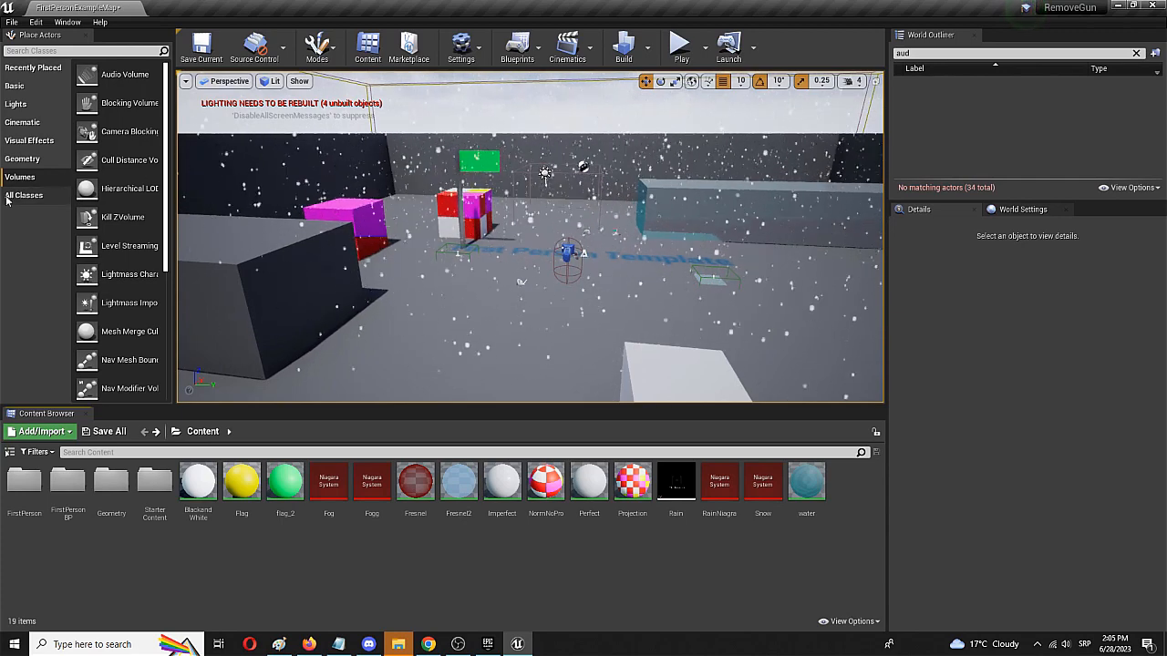
Step: Place an Audio Volume from the Volumes list into the level and select it in the World Outliner
left_click(33, 68)
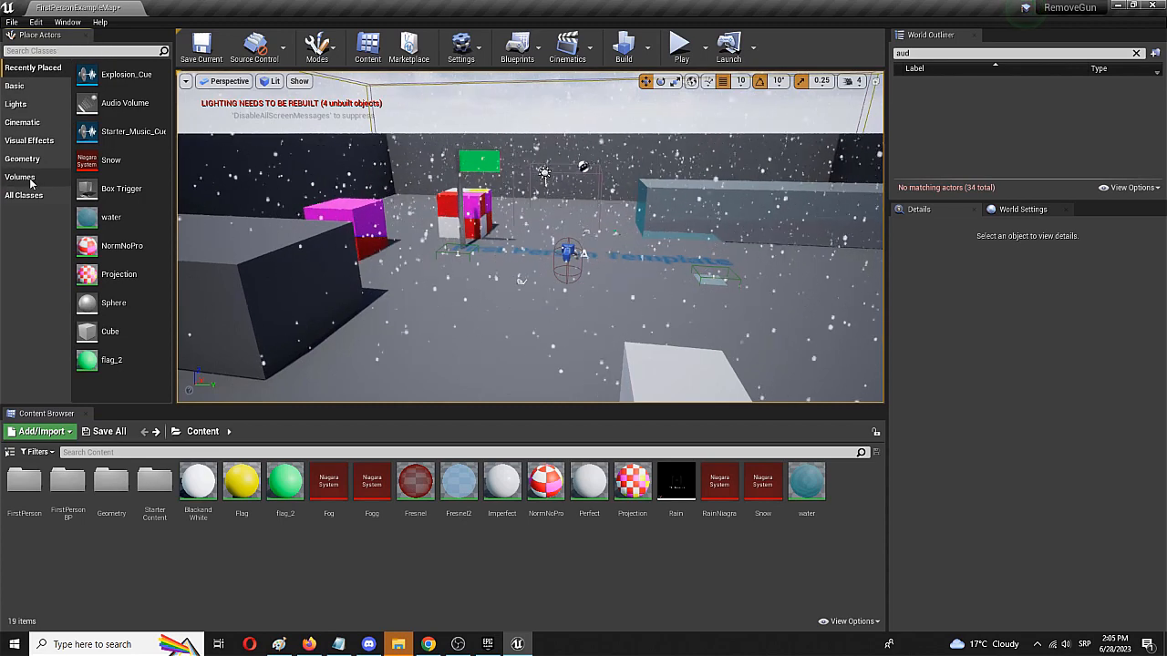
left_click(20, 177)
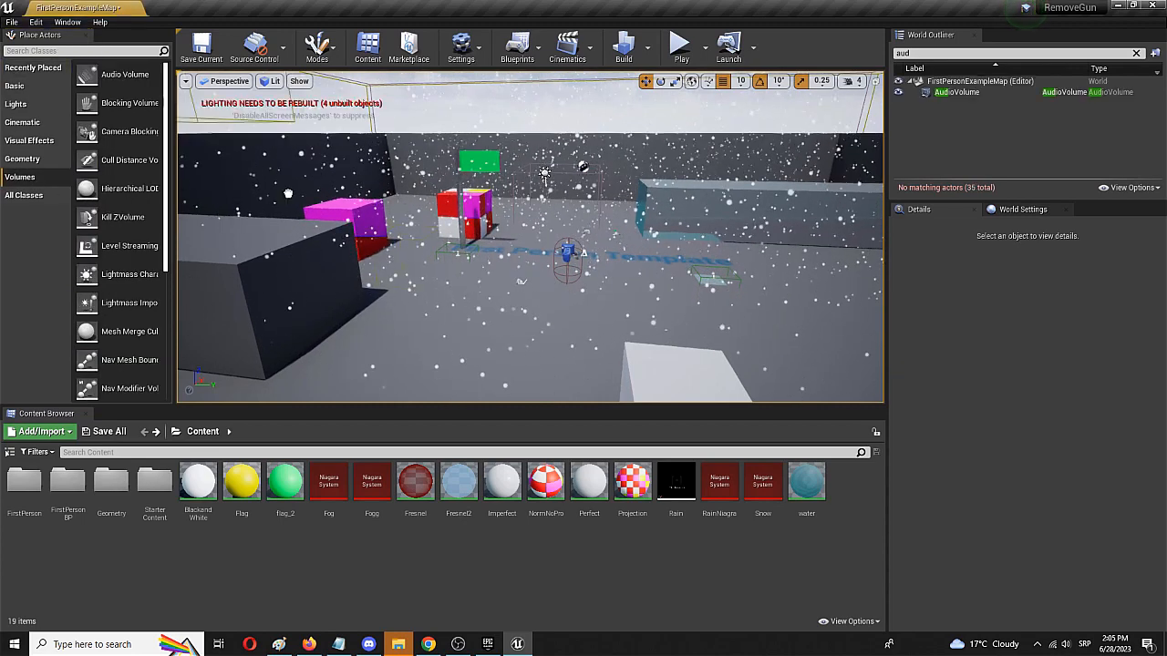
left_click(493, 292)
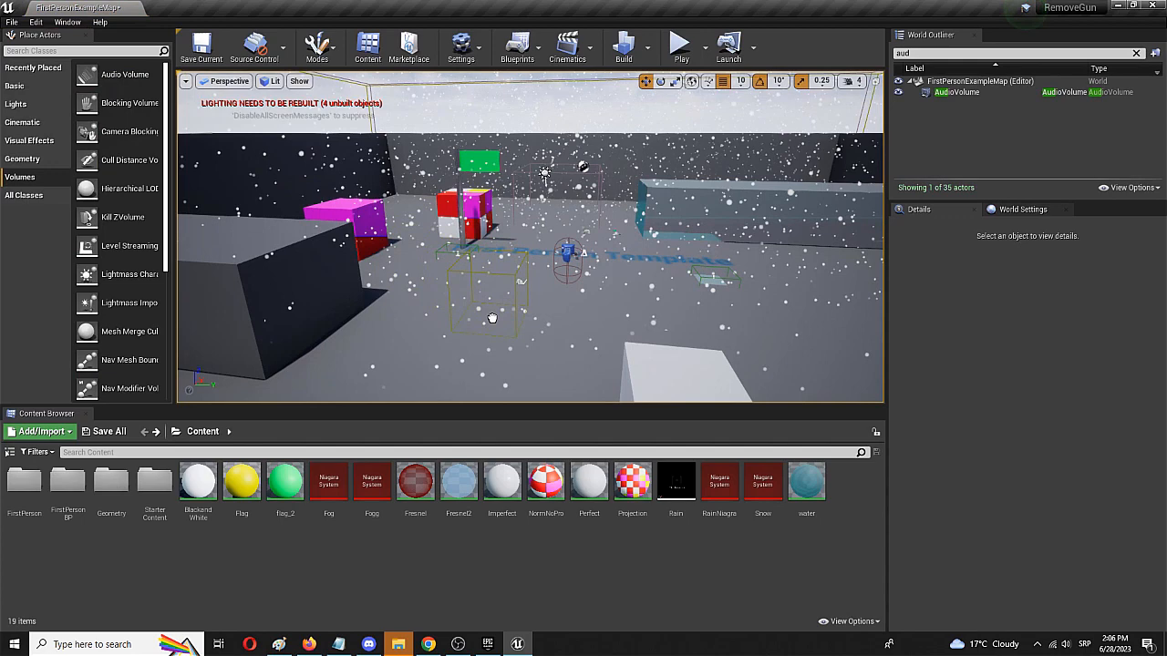
left_click(957, 91)
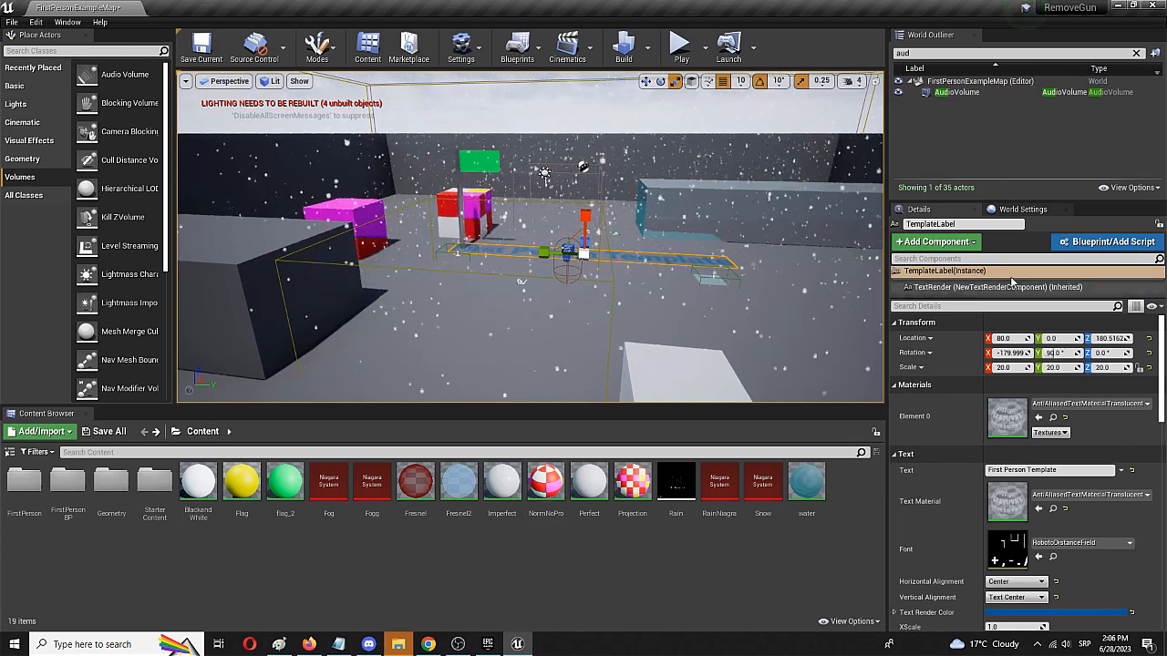
Step: Select the AudioVolume and expand its Reverb section in the Details panel
left_click(957, 91)
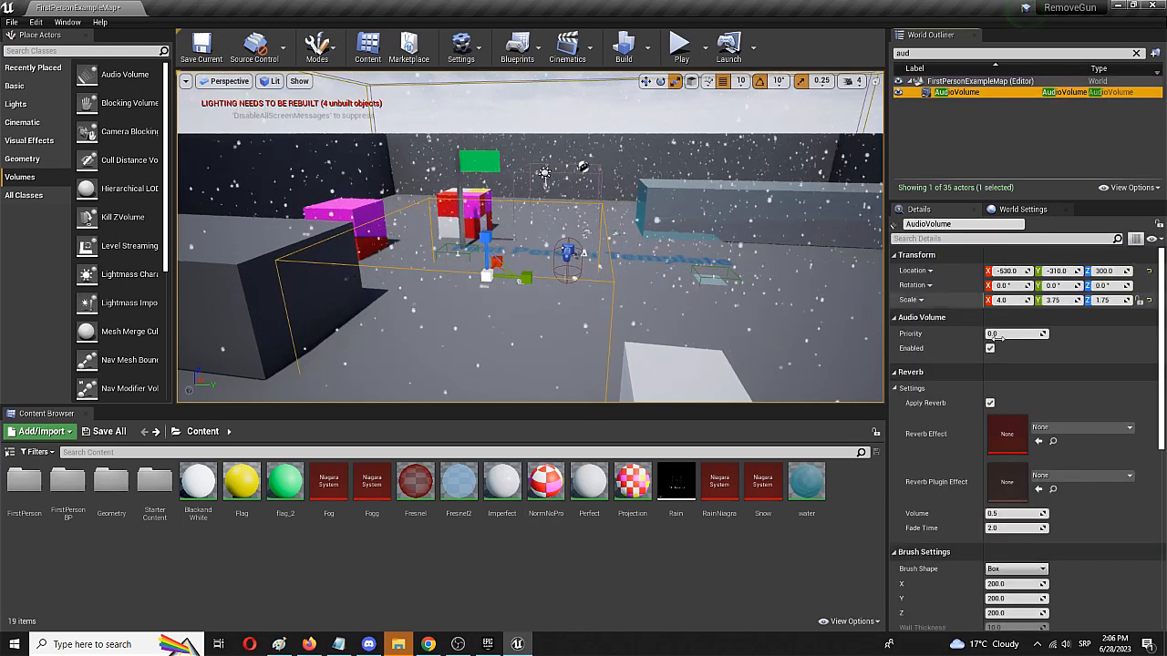
left_click(910, 372)
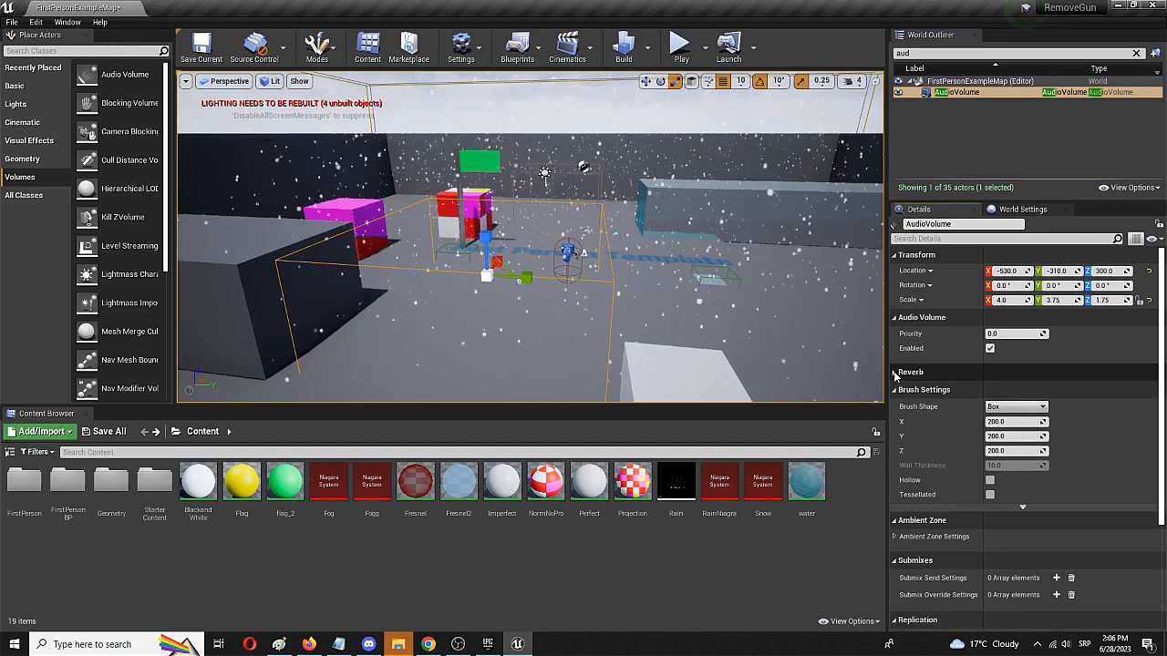
left_click(912, 372)
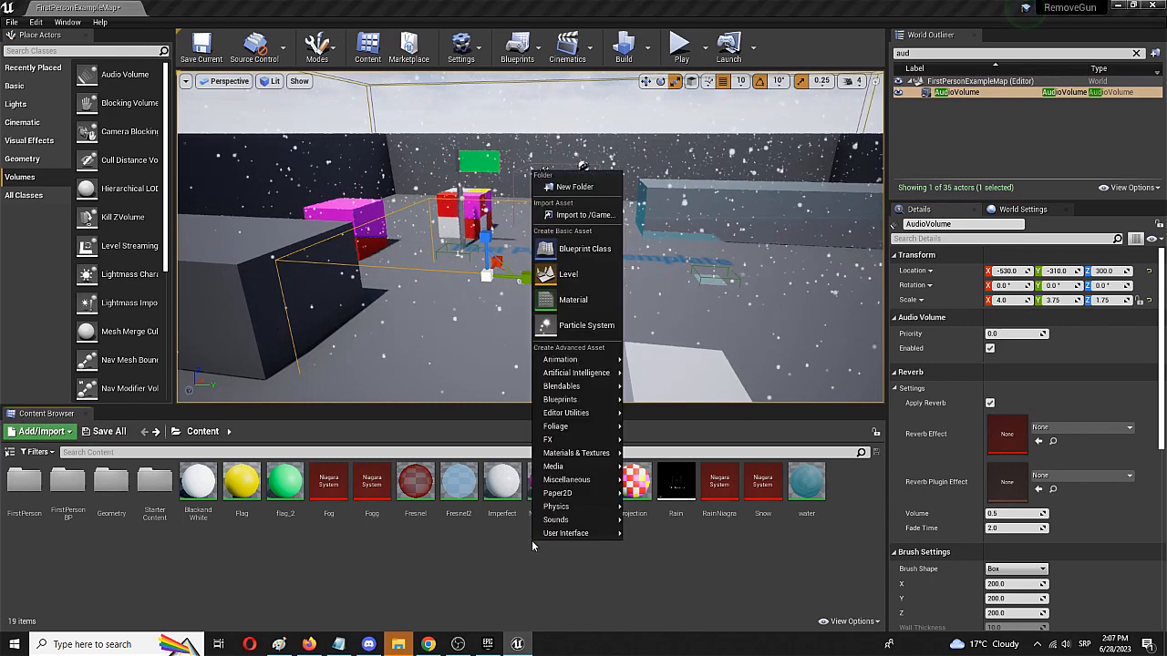
mouse_move(556, 519)
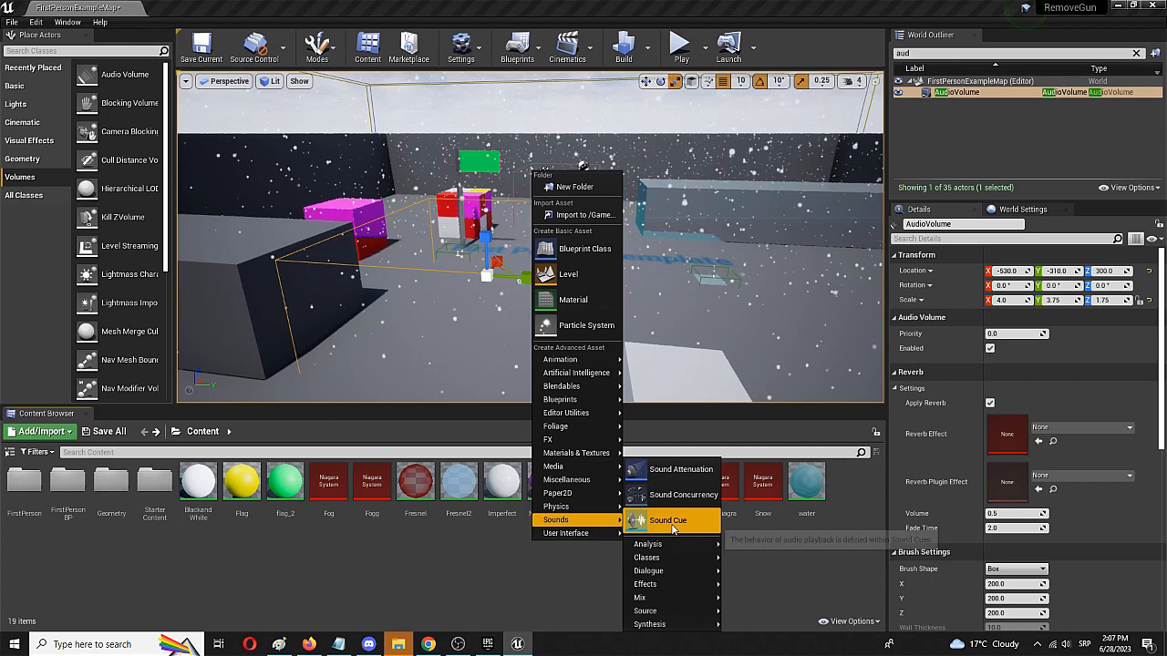
mouse_move(646, 584)
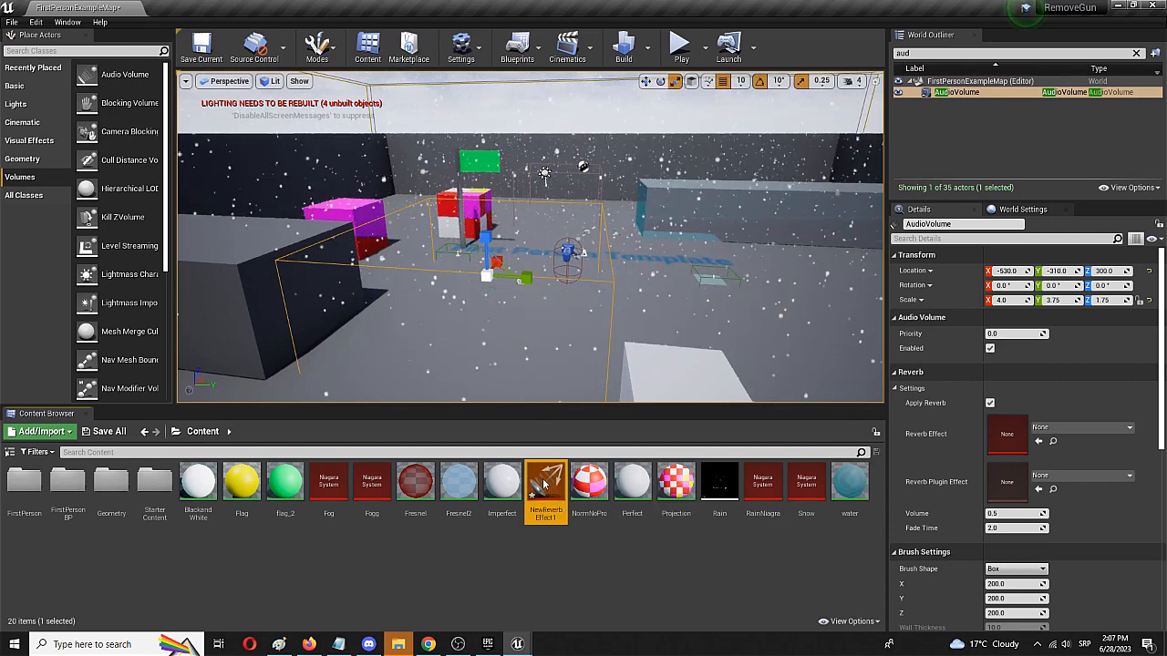
Step: Review the new reverb effect's Early and Late Reflections, then return to the level editor
double_click(545, 482)
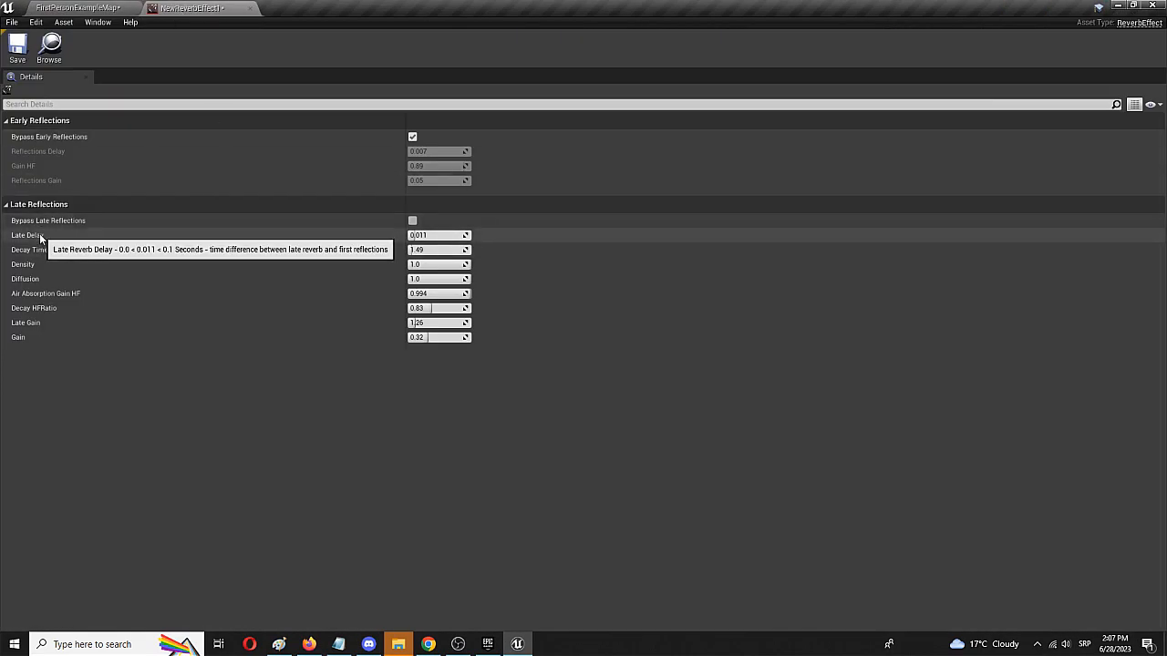
mouse_move(53, 259)
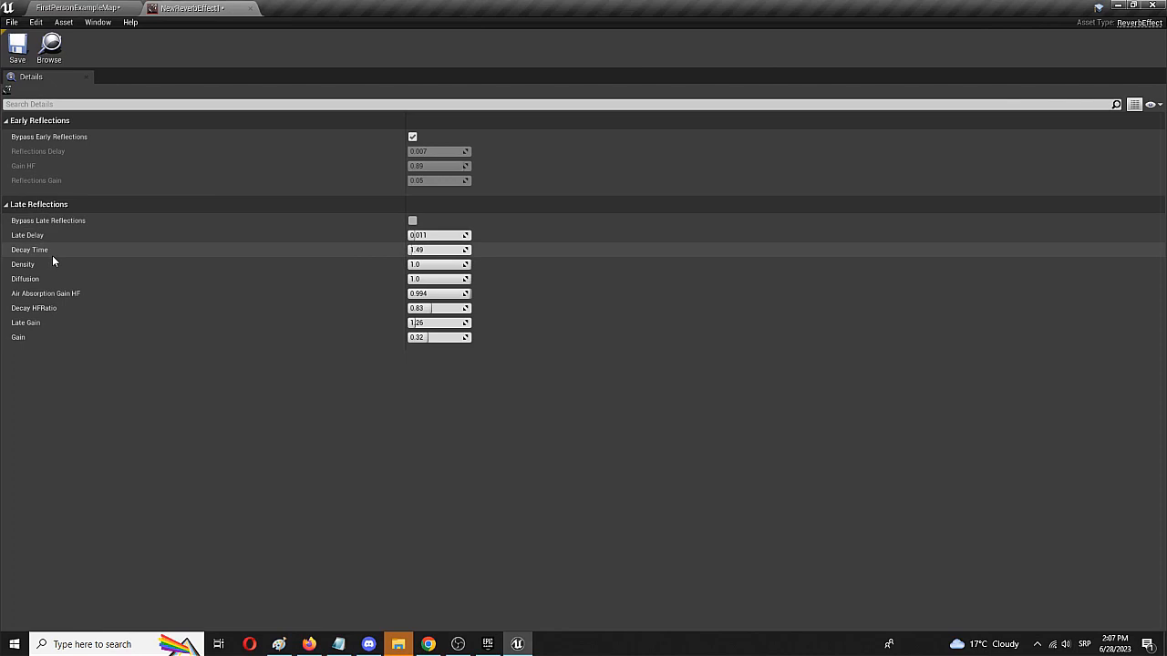
mouse_move(48, 259)
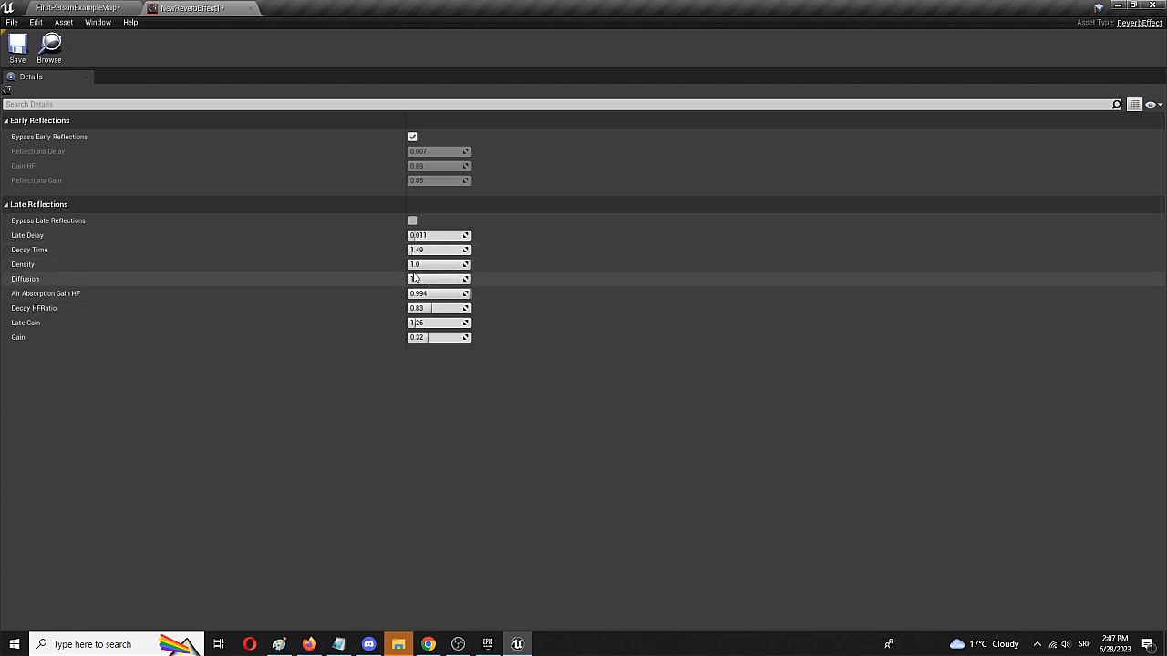
left_click(76, 8)
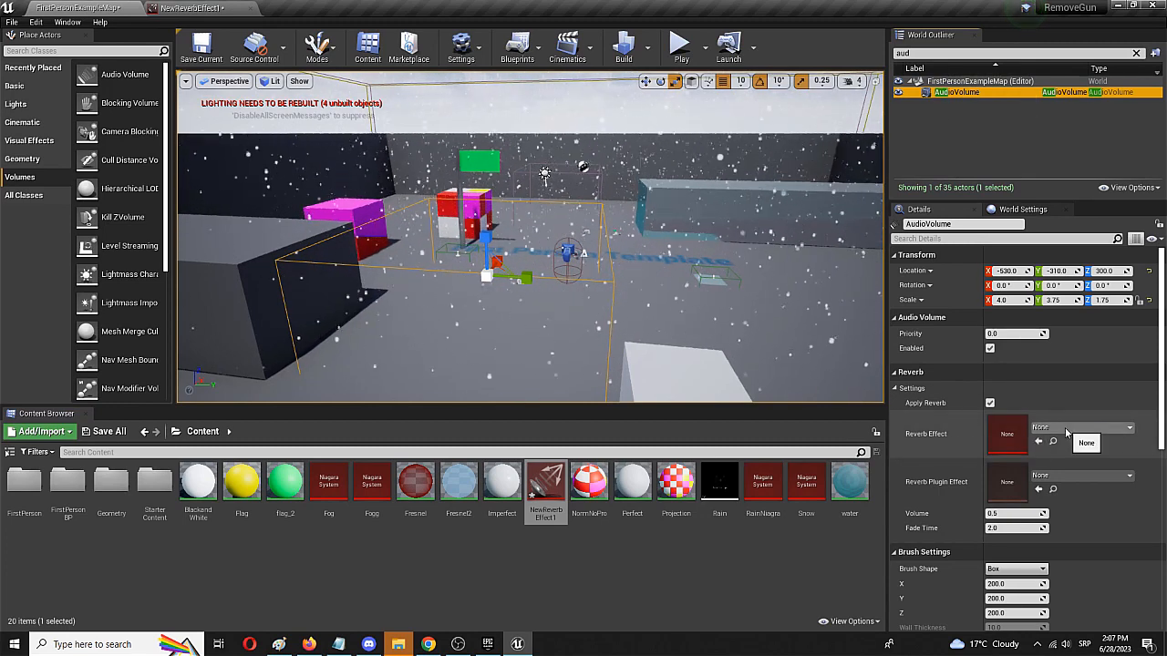
Step: Assign NewReverbEffect1 as the AudioVolume's Reverb Effect
left_click(1131, 428)
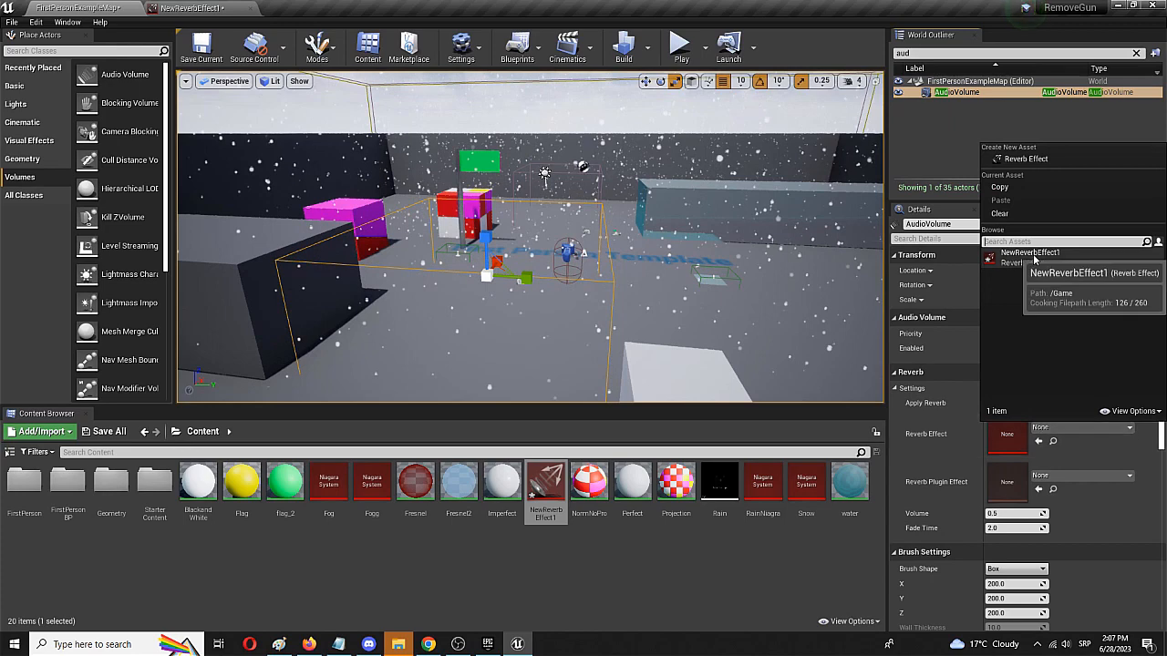
left_click(1030, 252)
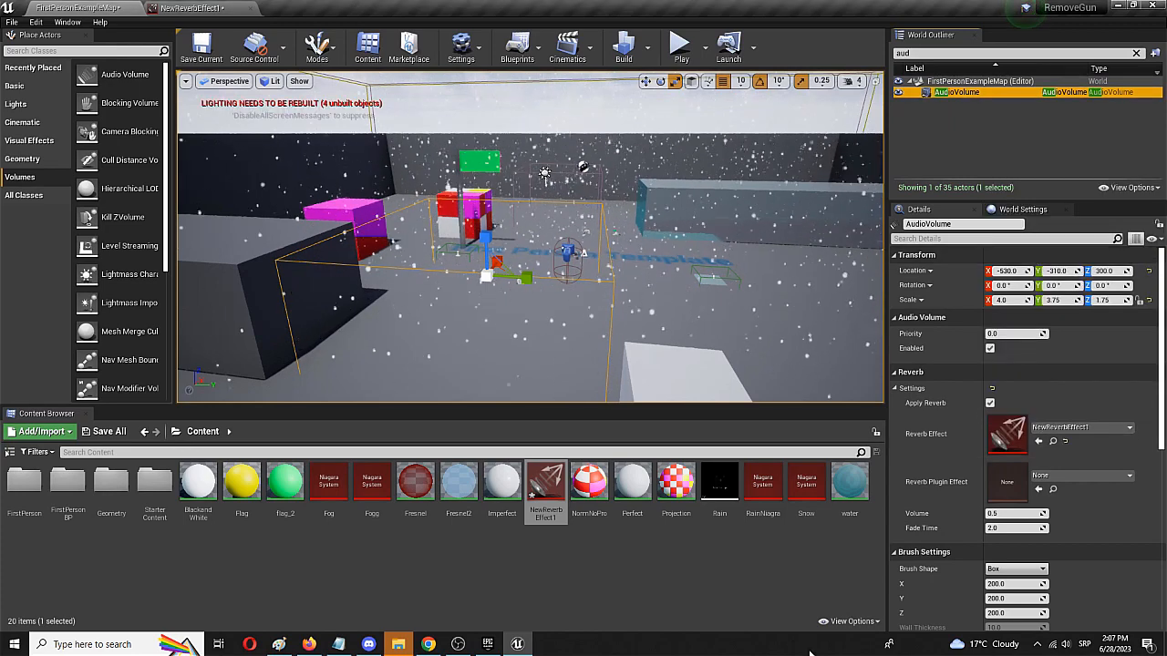
left_click(11, 22)
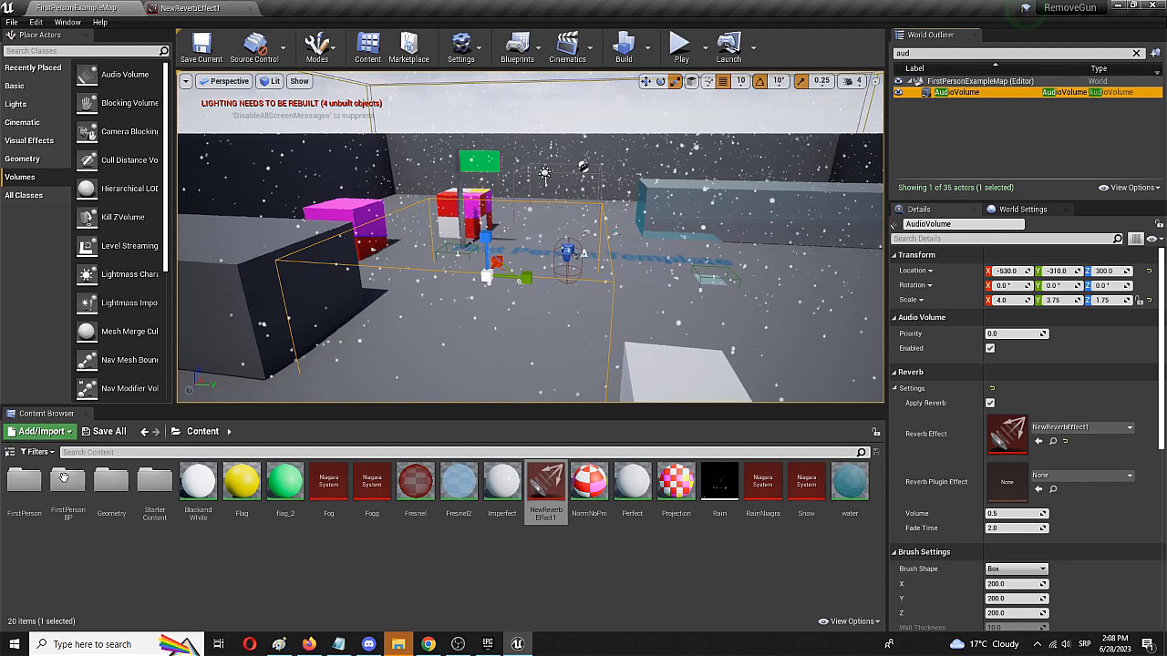
Step: Browse the Content Browser to StarterContent's Audio assets
left_click(153, 477)
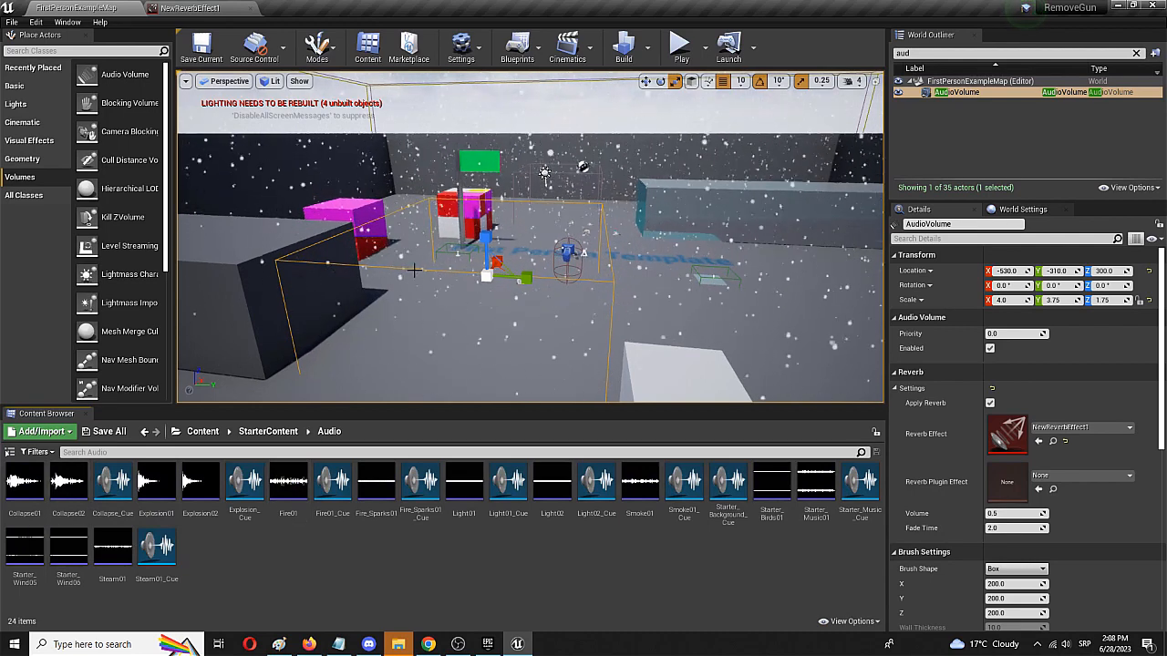
mouse_move(113, 481)
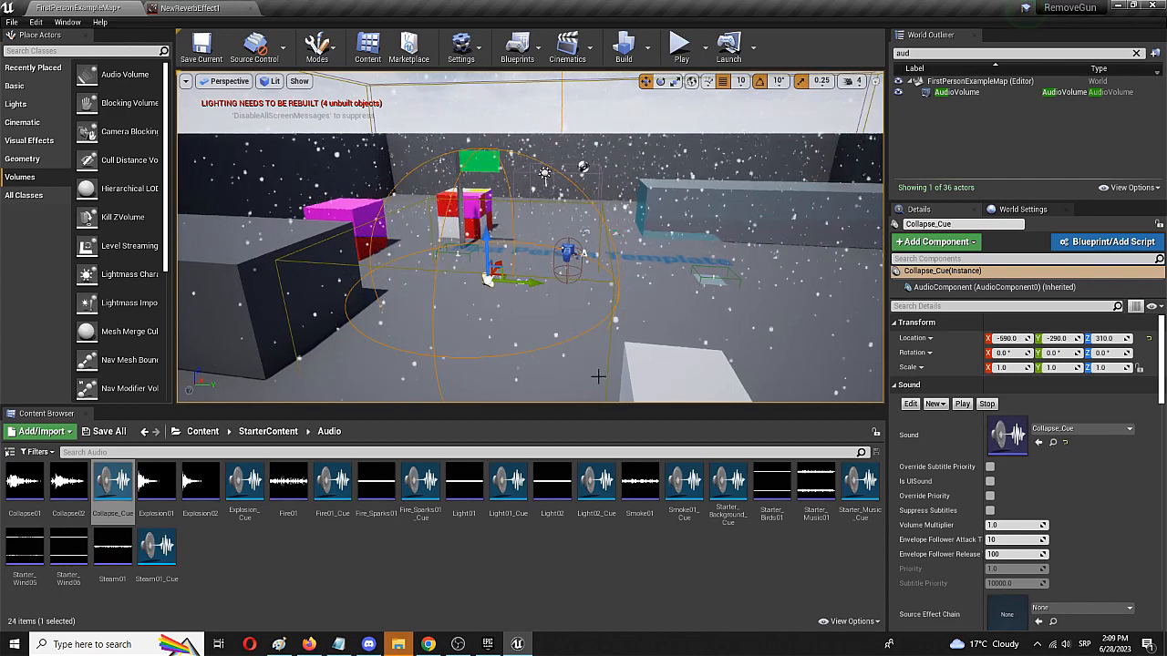
Step: Navigate the Content Browser back up to the top-level Content folder
left_click(145, 430)
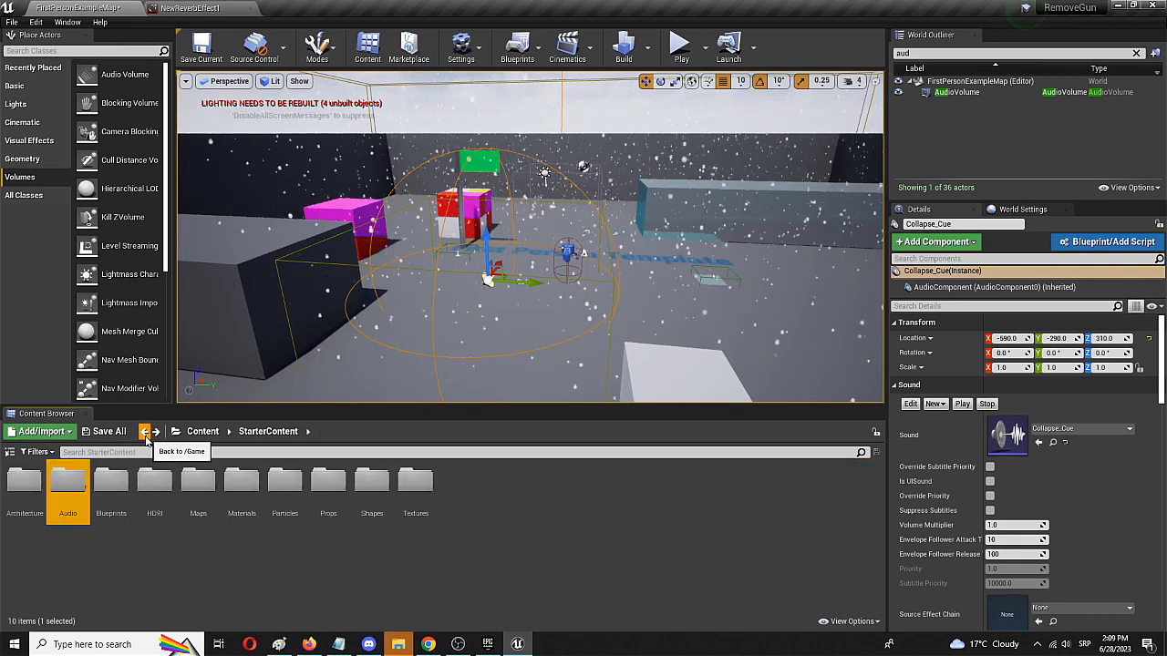
left_click(146, 431)
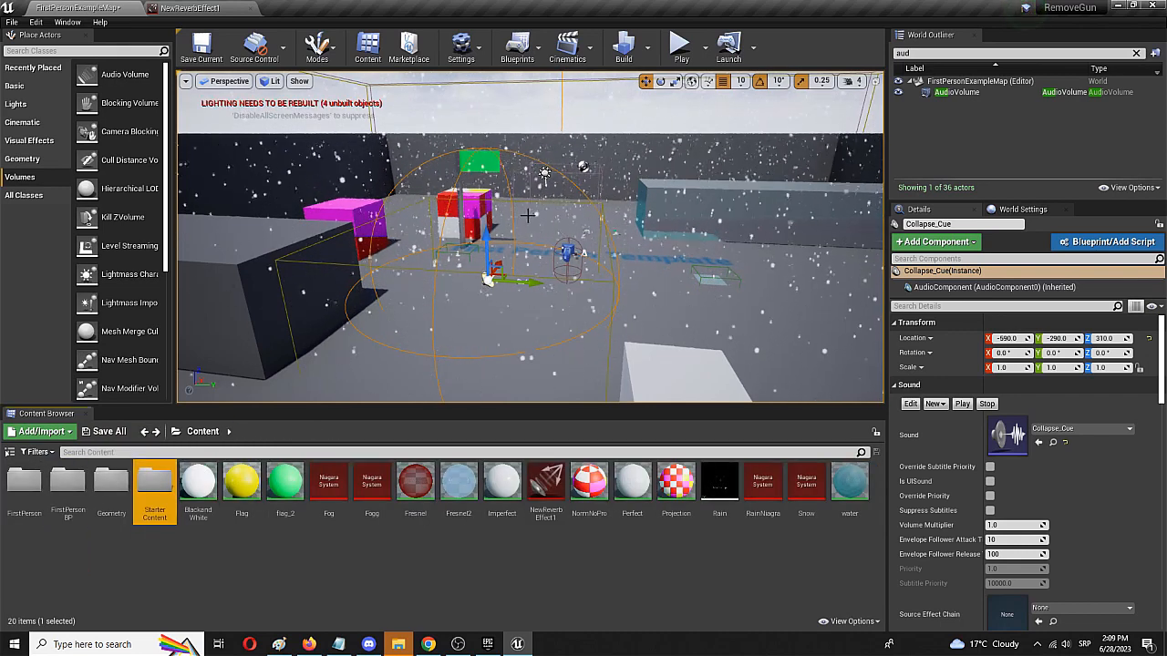